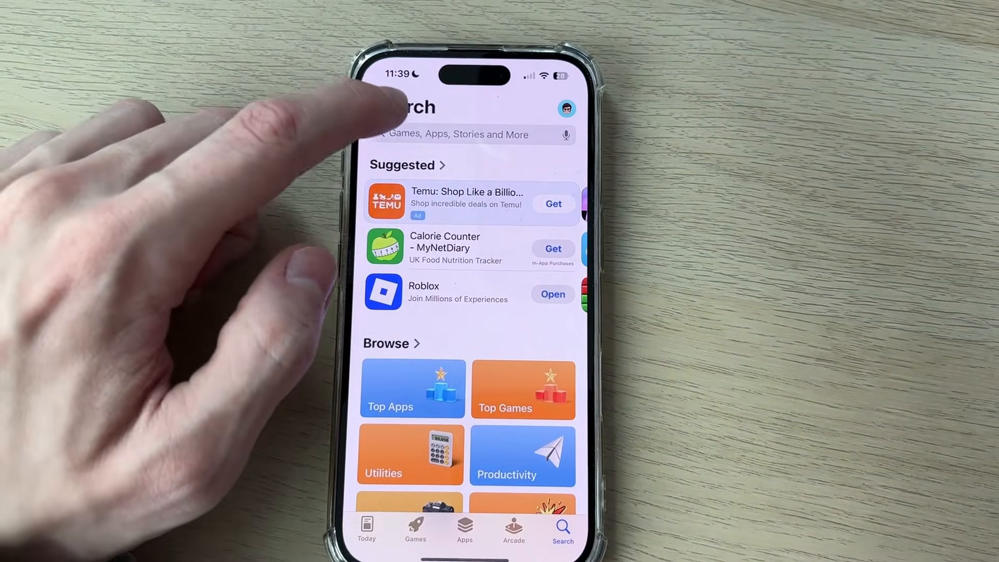
Search the App Store for the DroidCam app.
click(468, 134)
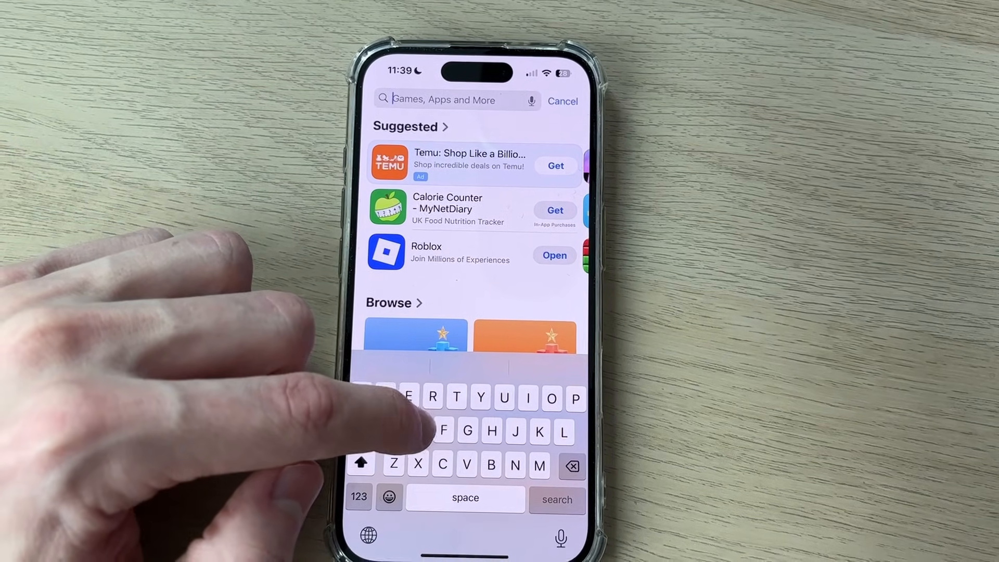
text(r)
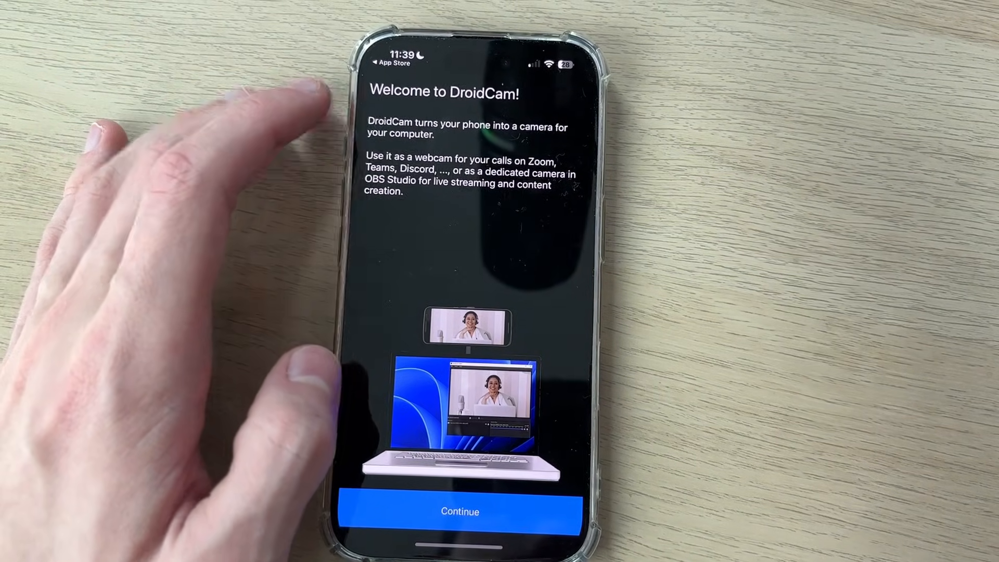
Continue past the welcome and info screens and allow the requested permission.
click(459, 511)
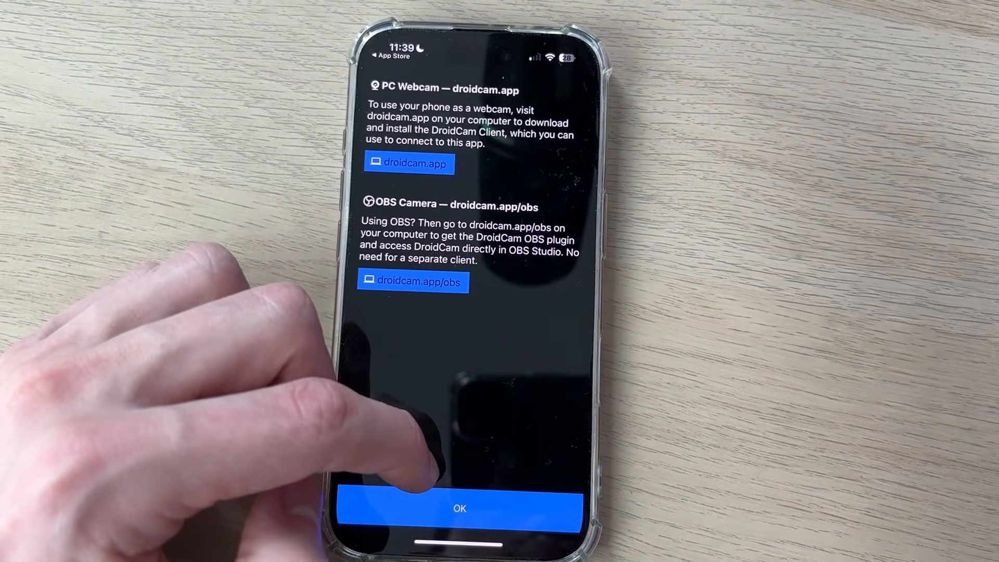
click(459, 507)
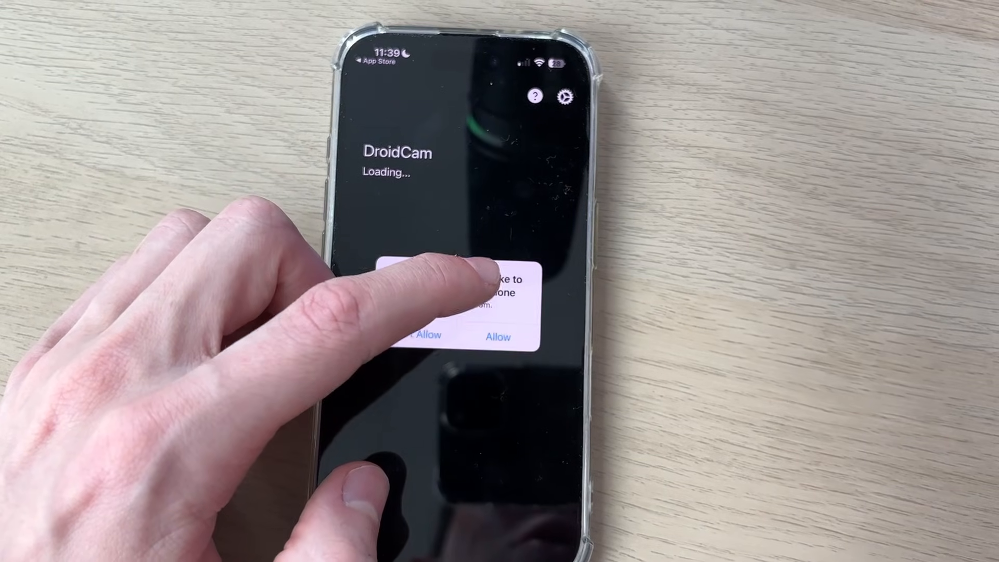
click(498, 336)
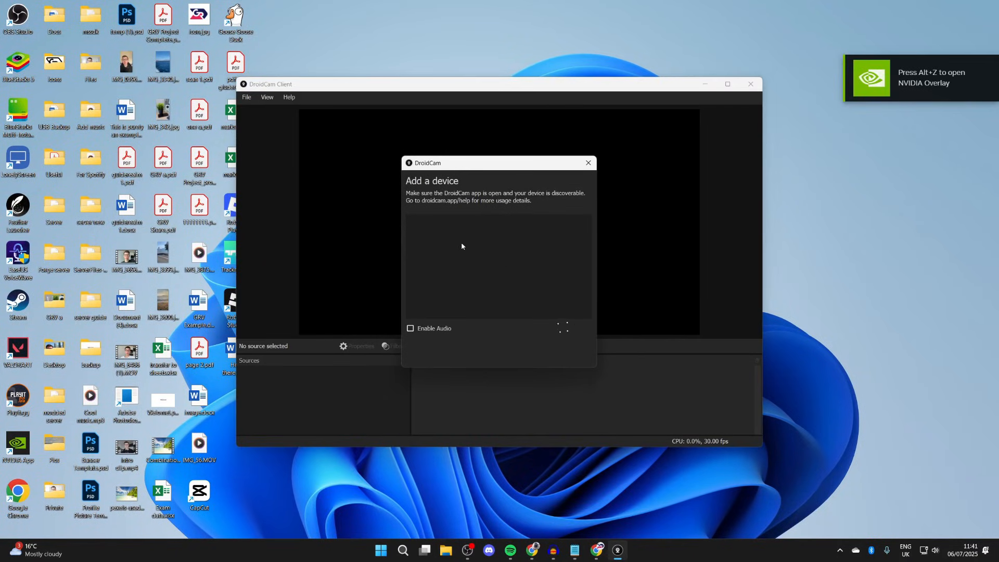
mouse_move(563, 331)
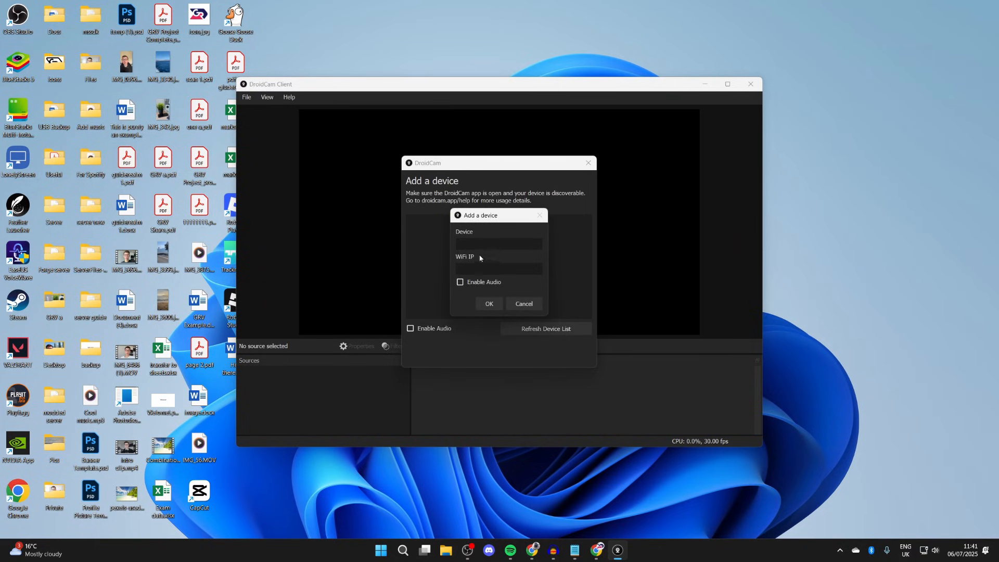
Add a device named 'phone' at WiFi IP 192.168.1.109.
text(phone)
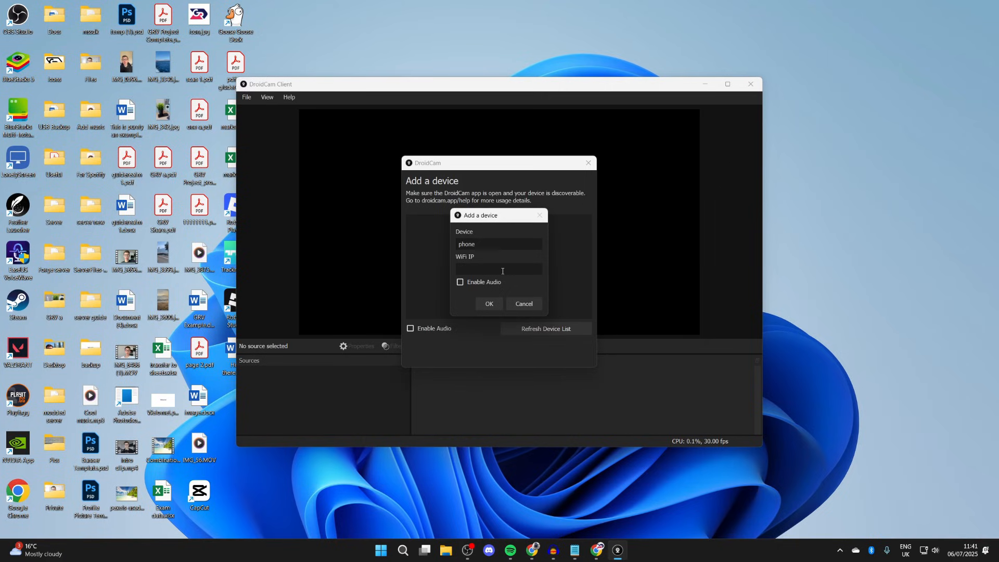
text(192.168.1.109)
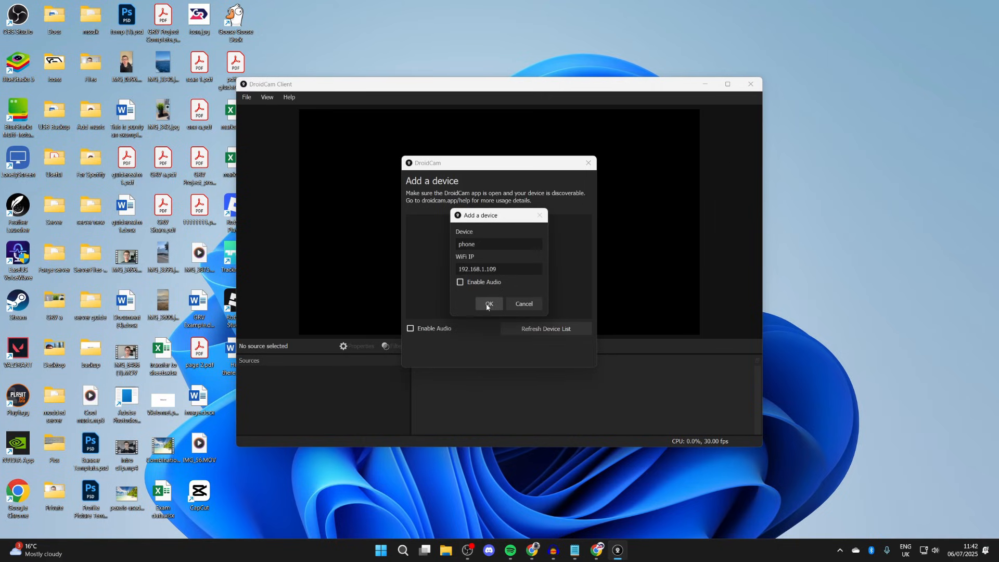
click(488, 304)
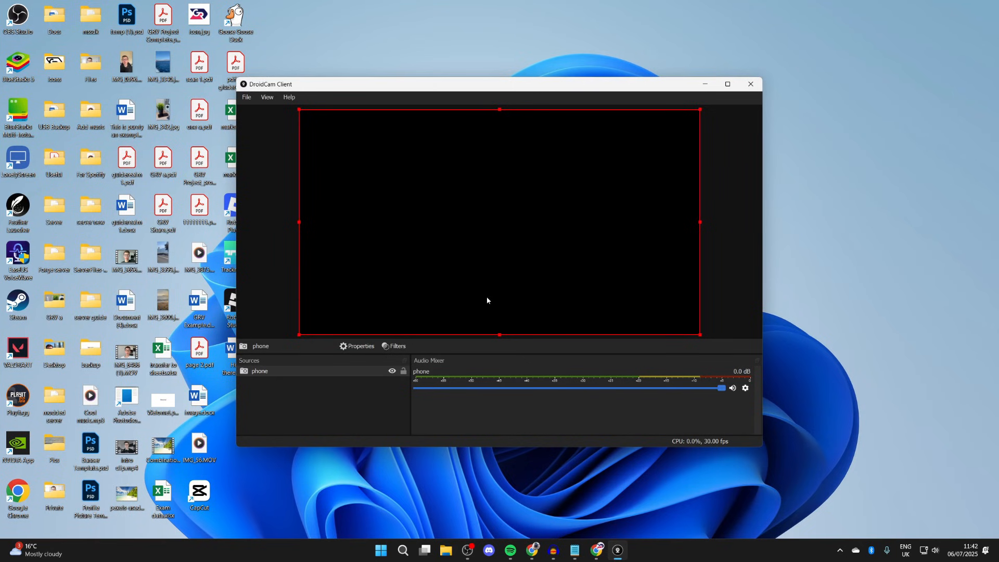